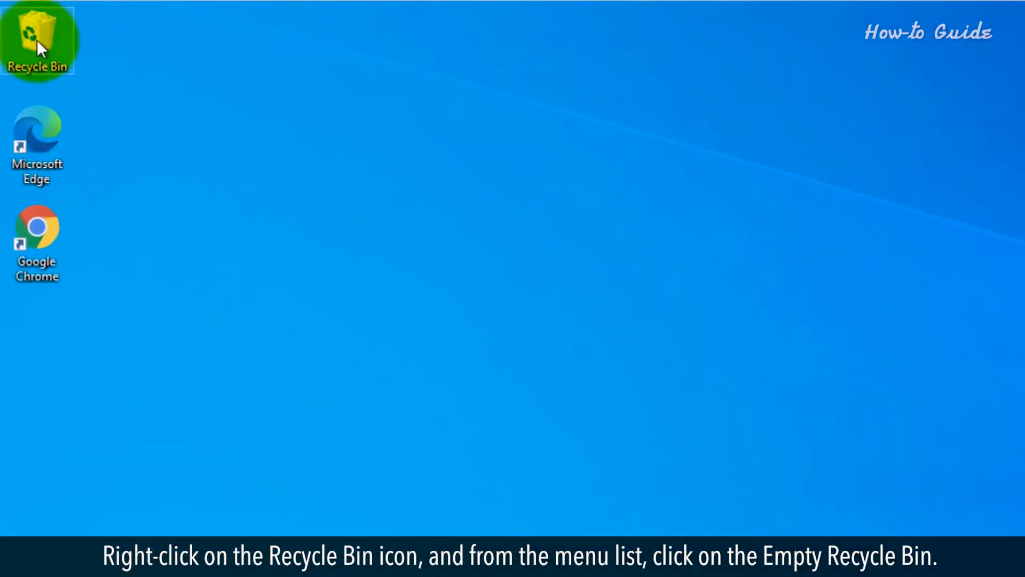
Empty the Recycle Bin, confirming permanent deletion of its 10 items
right_click(38, 32)
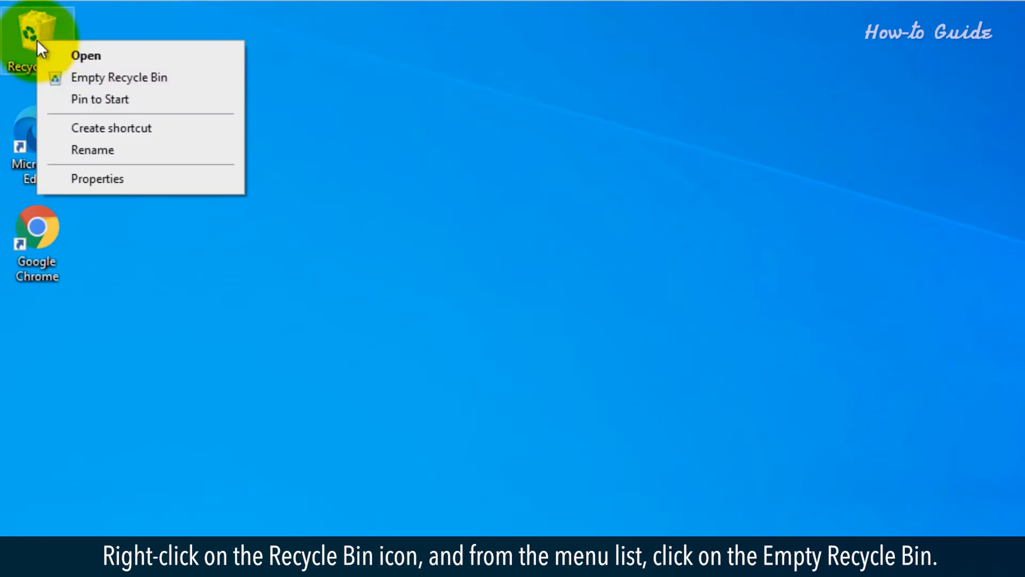
left_click(120, 78)
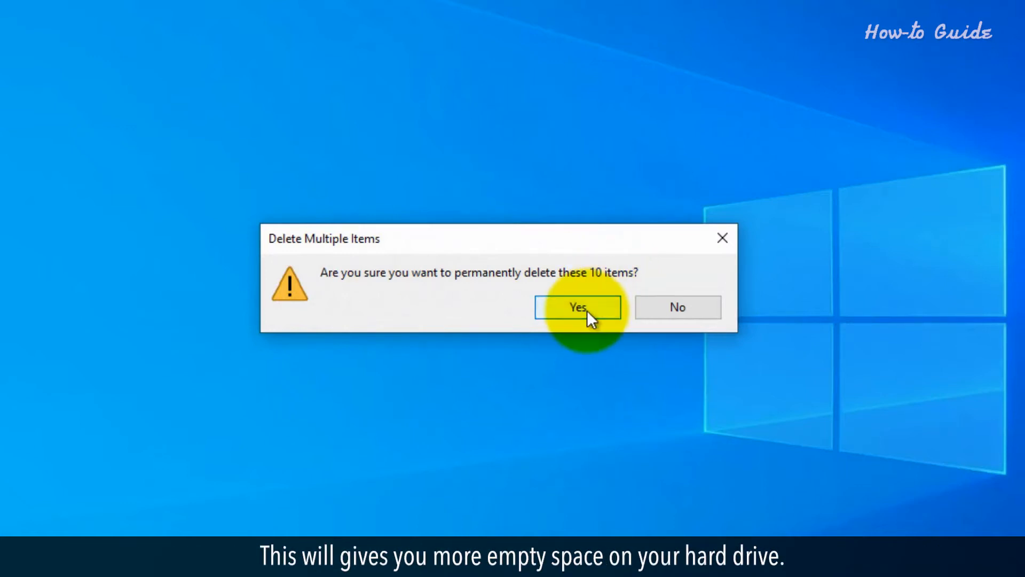
left_click(577, 307)
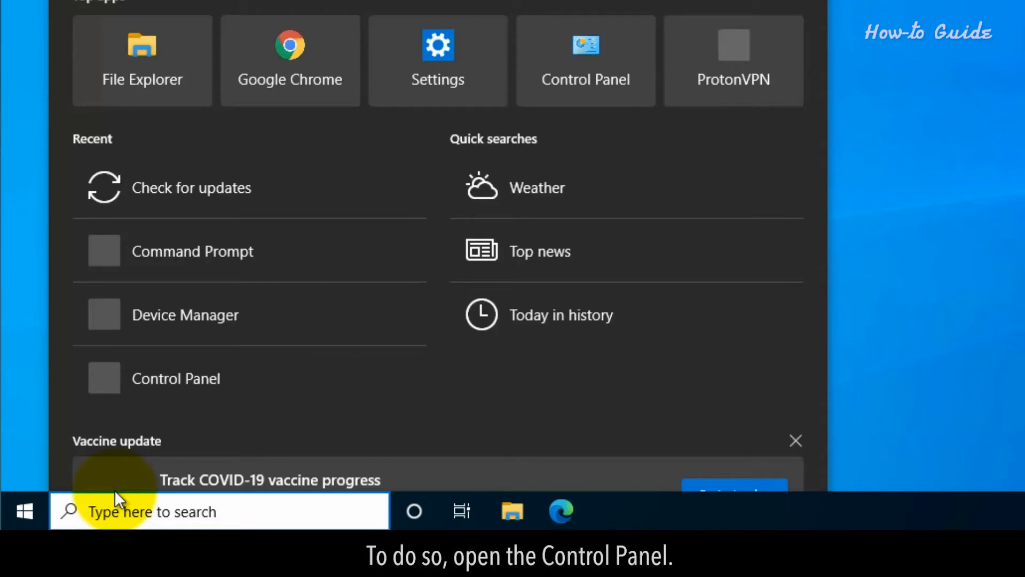
Search for 'control panel' and open the Control Panel app
type("control panel")
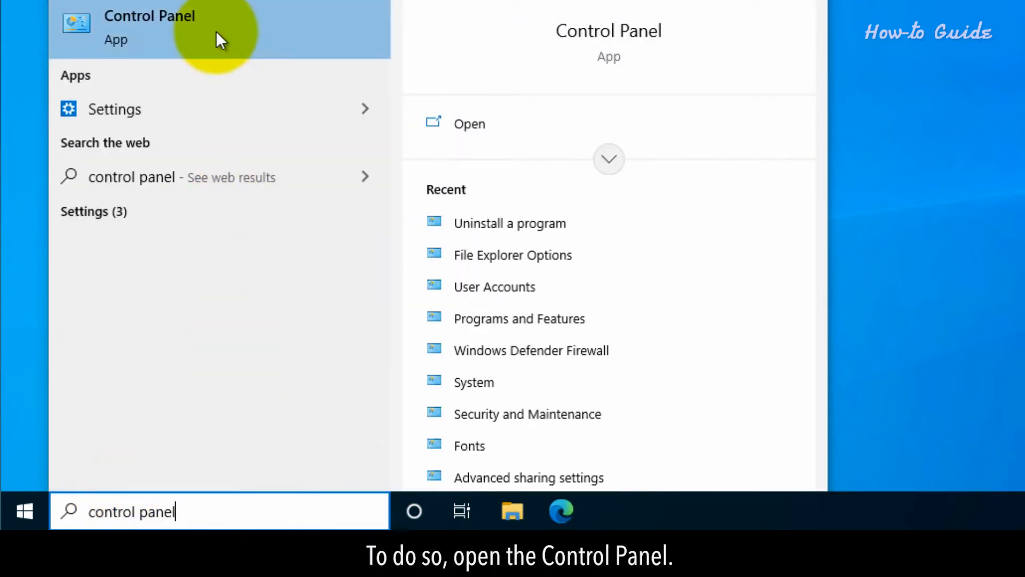
left_click(149, 21)
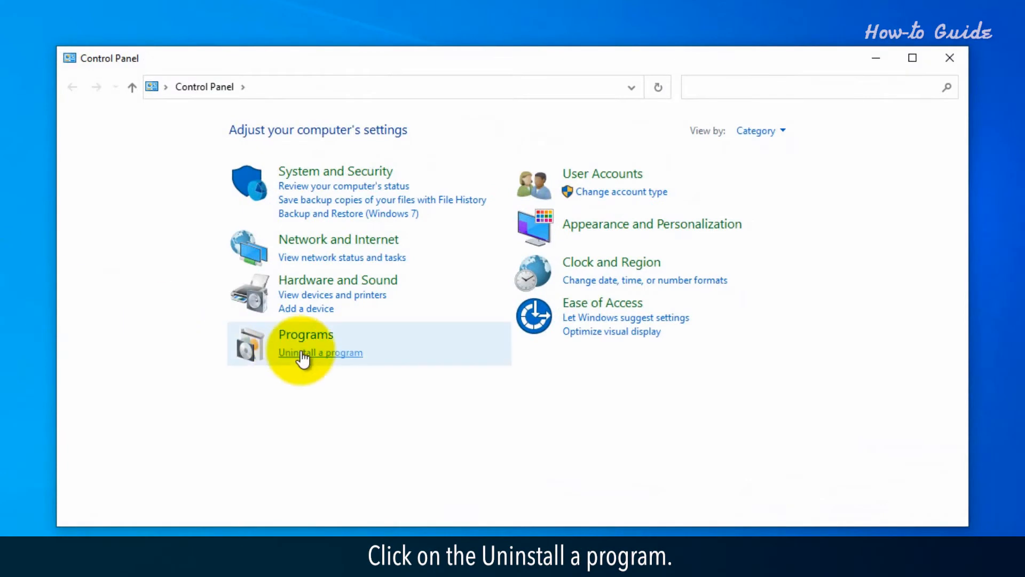
Open Uninstall a program and select Skype version 8.68 in Programs and Features
left_click(321, 352)
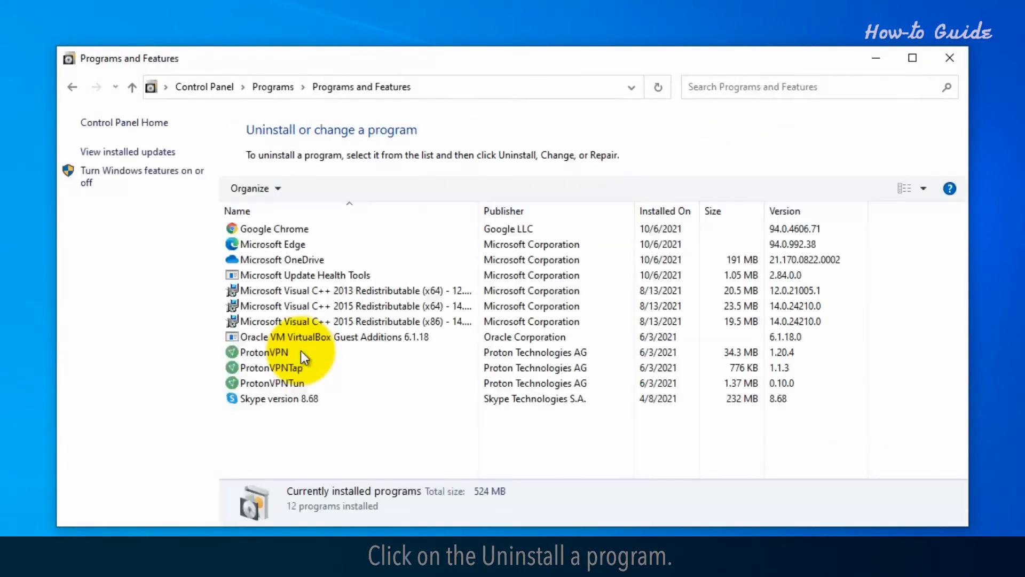
left_click(272, 383)
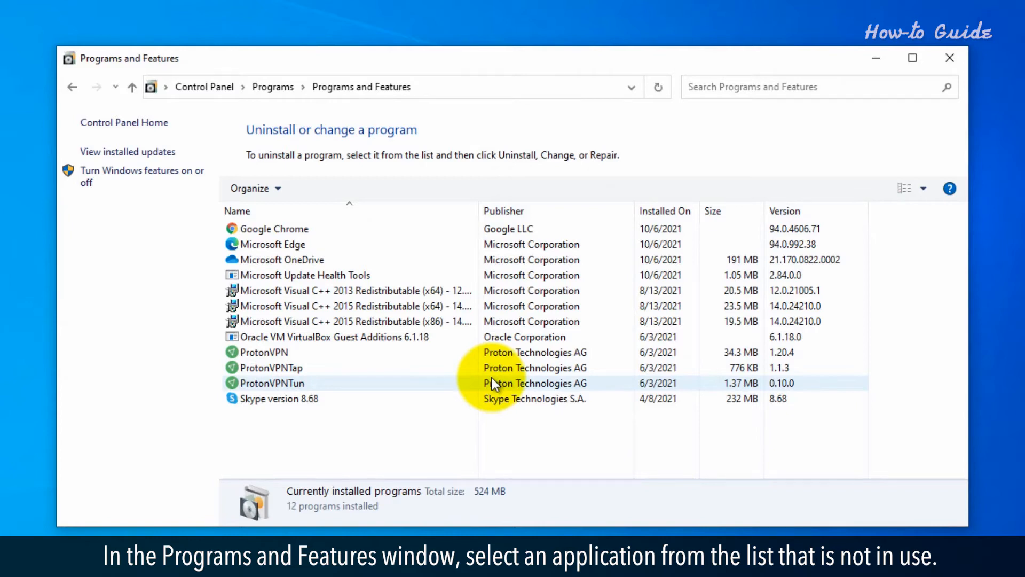
left_click(280, 399)
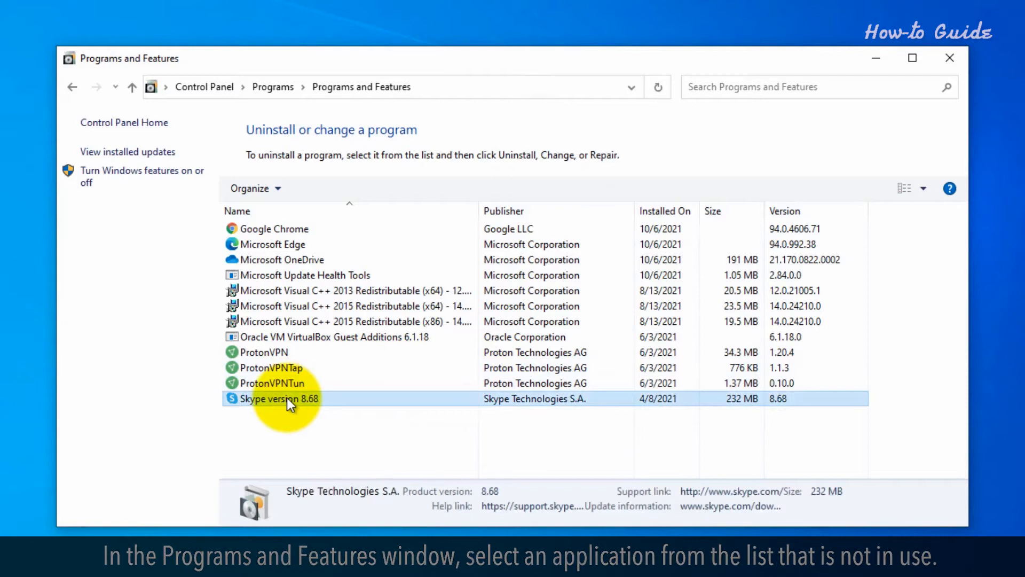
mouse_move(315, 188)
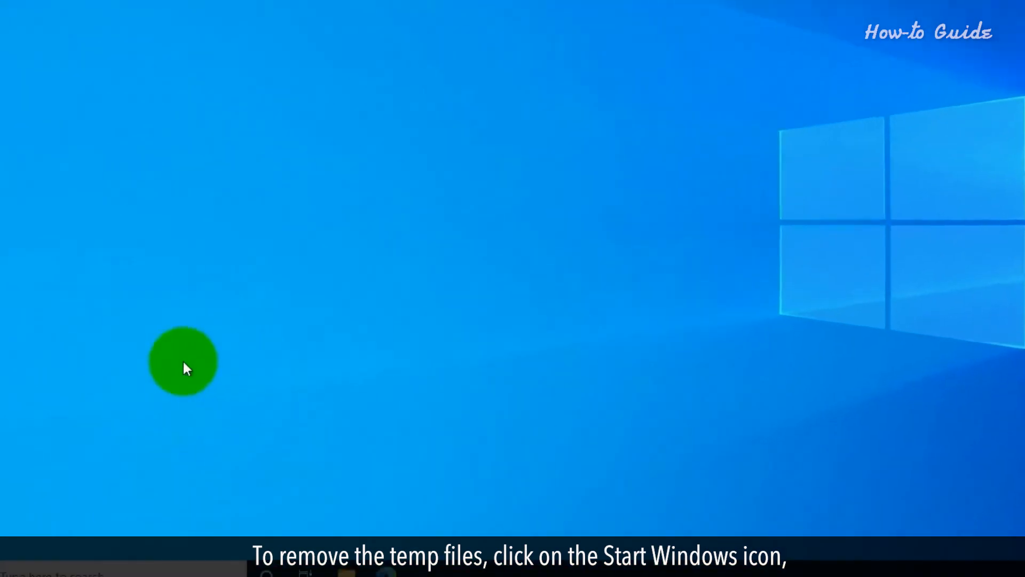
Go through Start to Settings > System > Storage for Local Disk (C:)
left_click(18, 516)
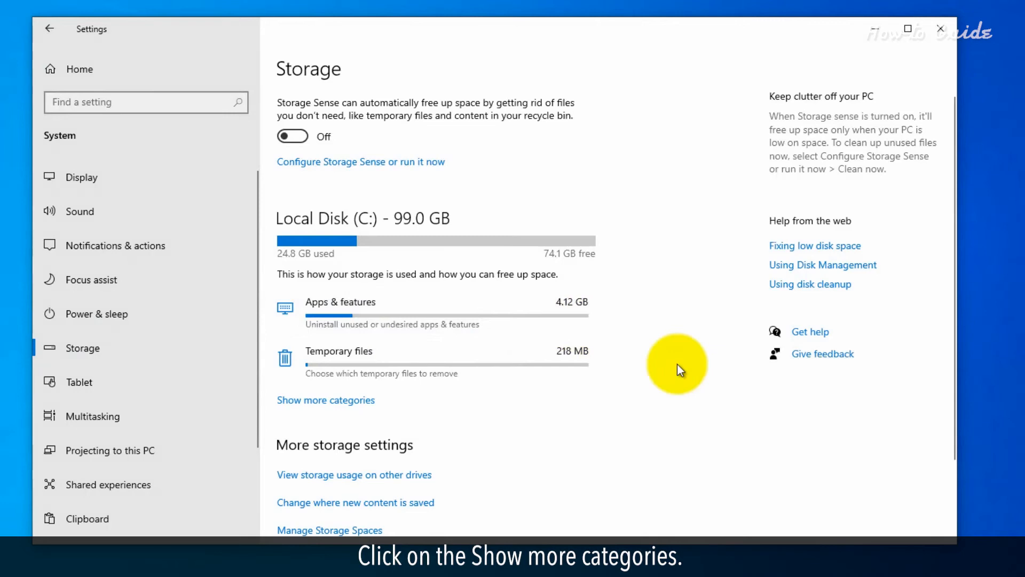
Expand all storage categories and open the Temporary files page showing 354 MB checked
left_click(325, 400)
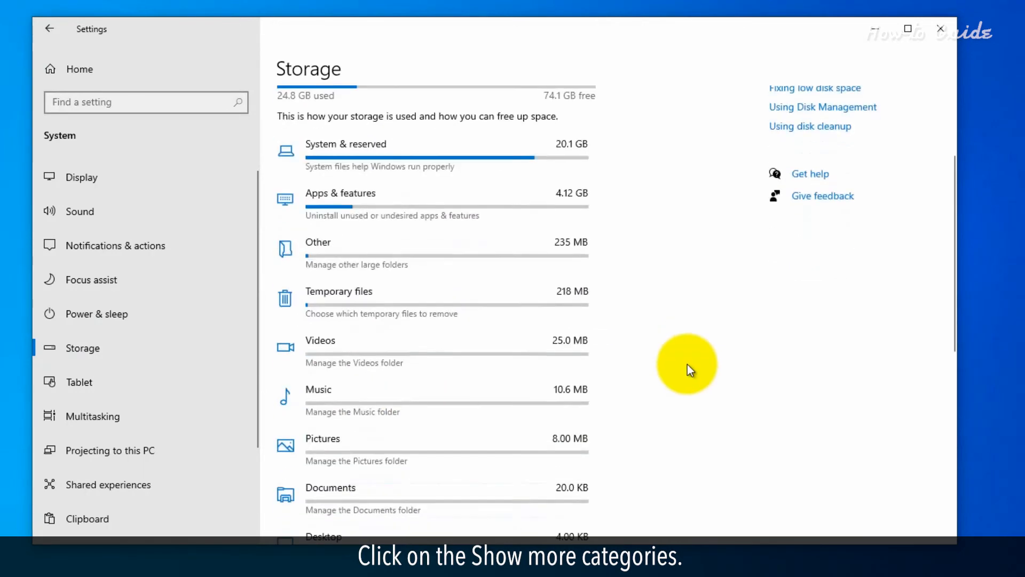
scroll("down", 3)
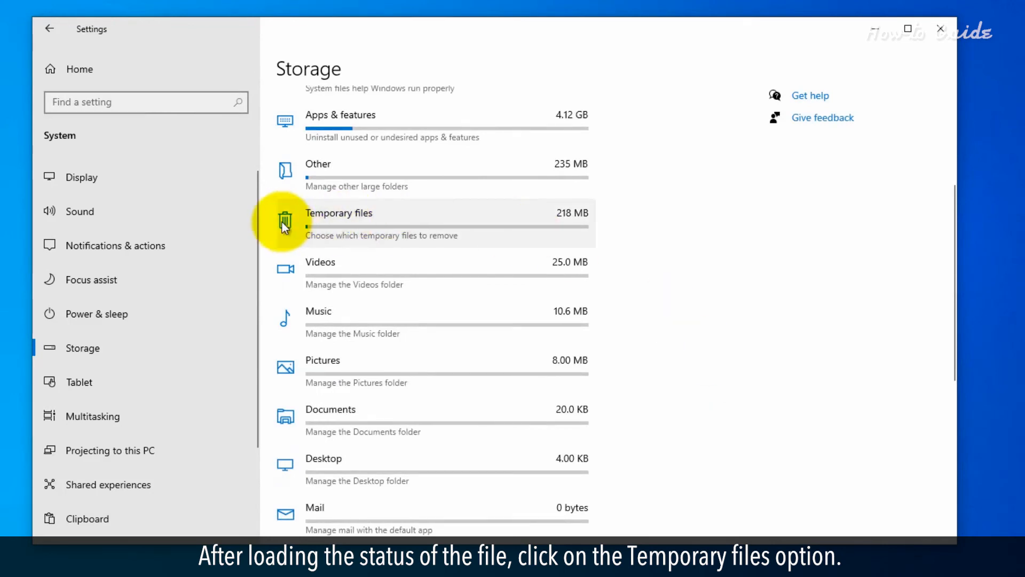
left_click(339, 223)
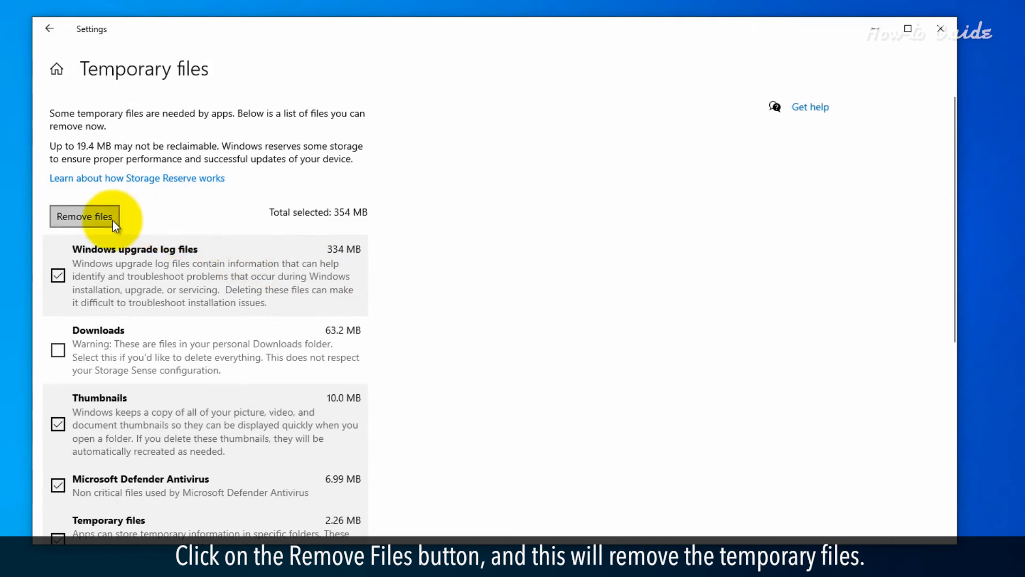
Remove the checked temporary files, including 334 MB of Windows upgrade logs
left_click(84, 216)
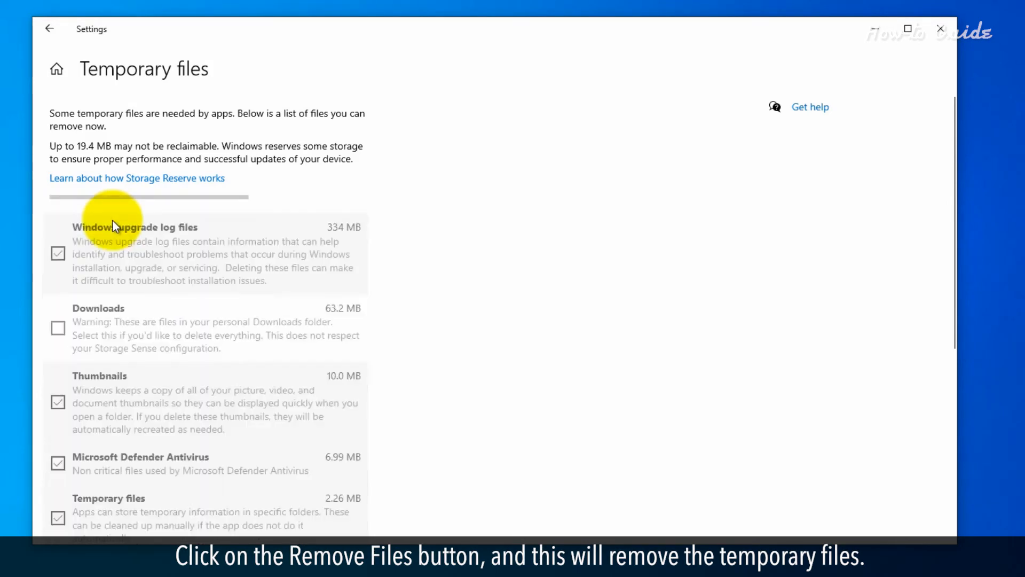
left_click(80, 216)
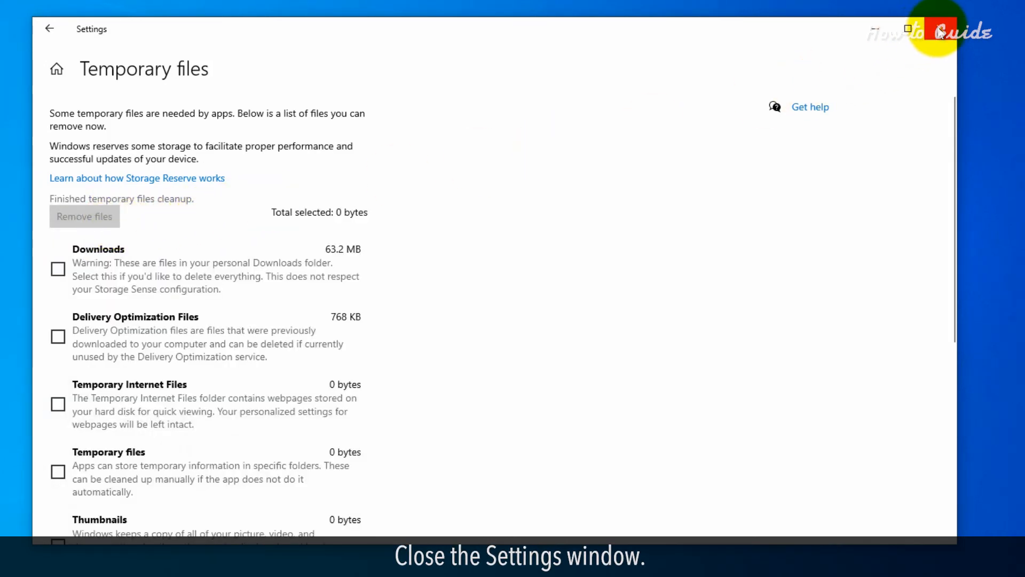
Close Settings, delete the two files in Documents, check Pictures, then close File Explorer
left_click(945, 32)
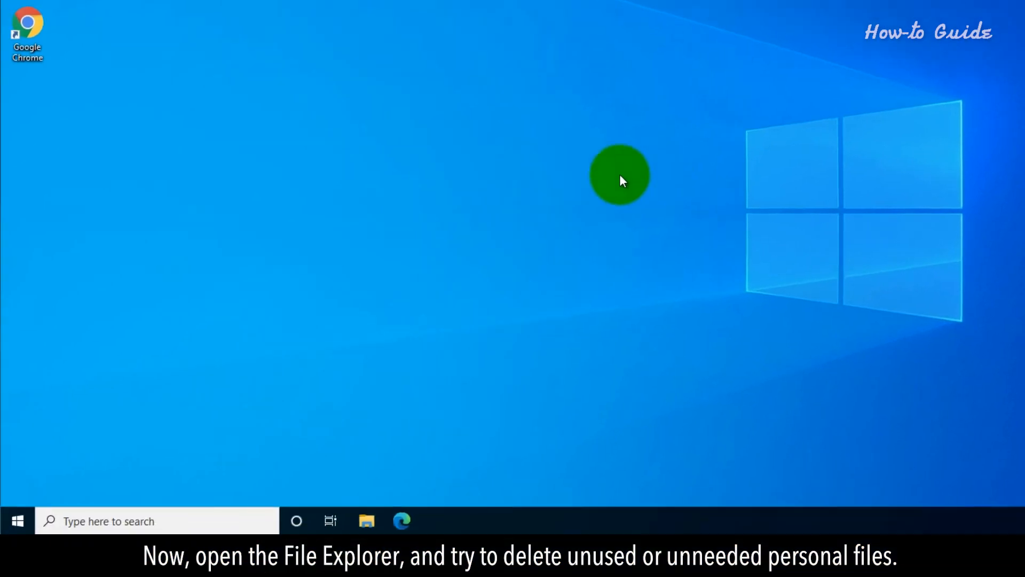
left_click(367, 520)
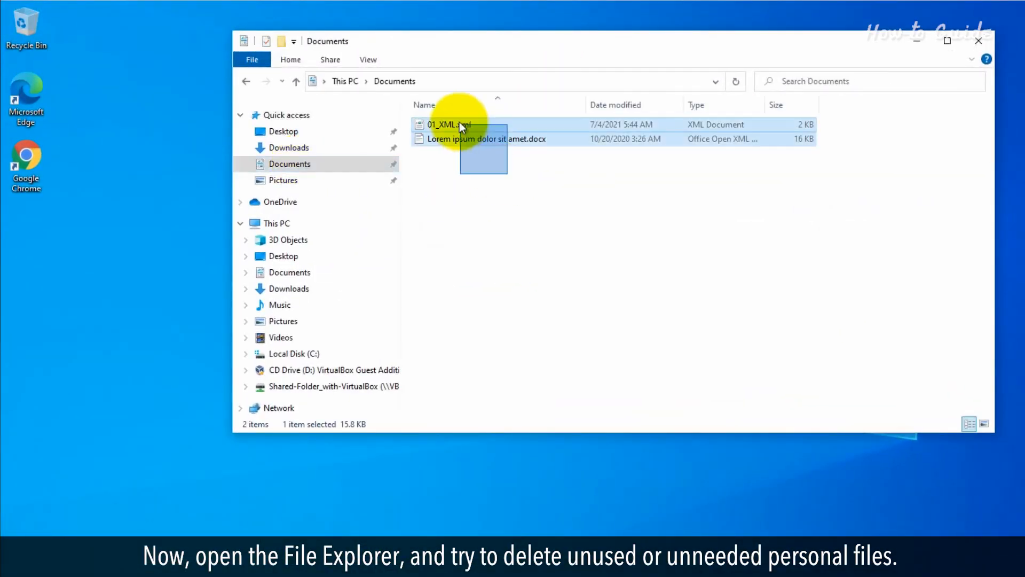
key("Delete")
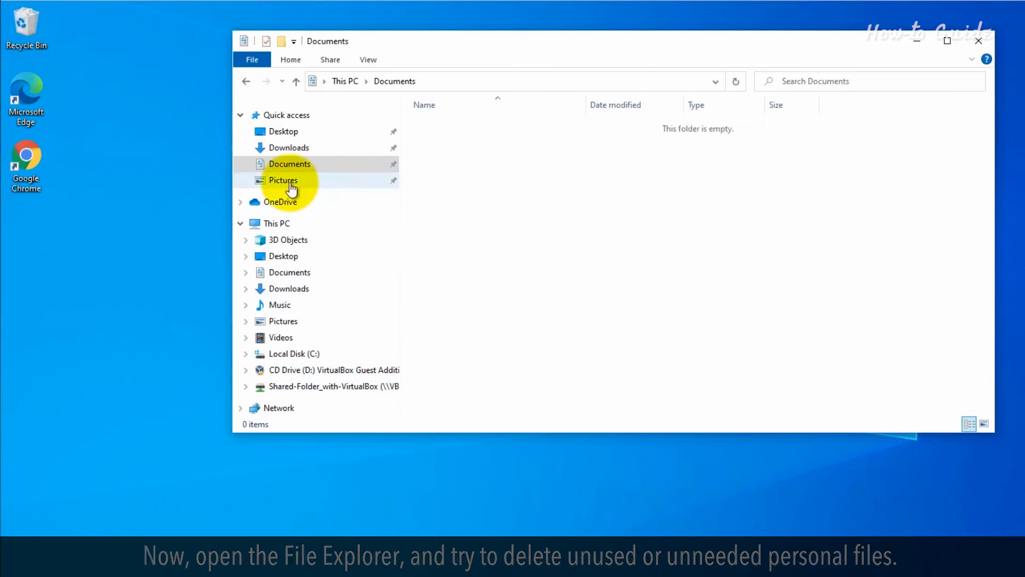
right_click(524, 144)
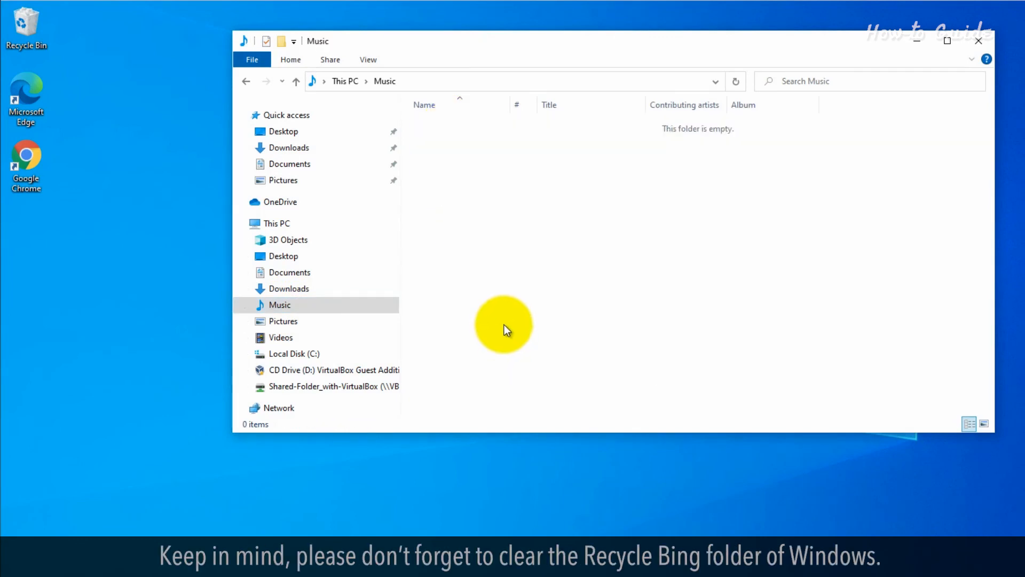
left_click(976, 42)
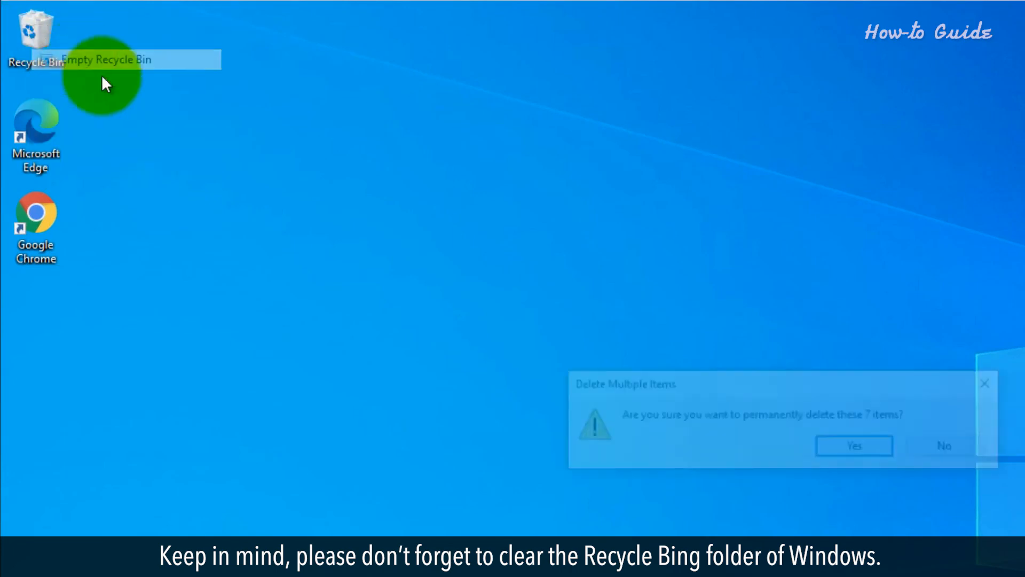
Confirm permanent deletion of the 7 discarded Recycle Bin items
left_click(853, 446)
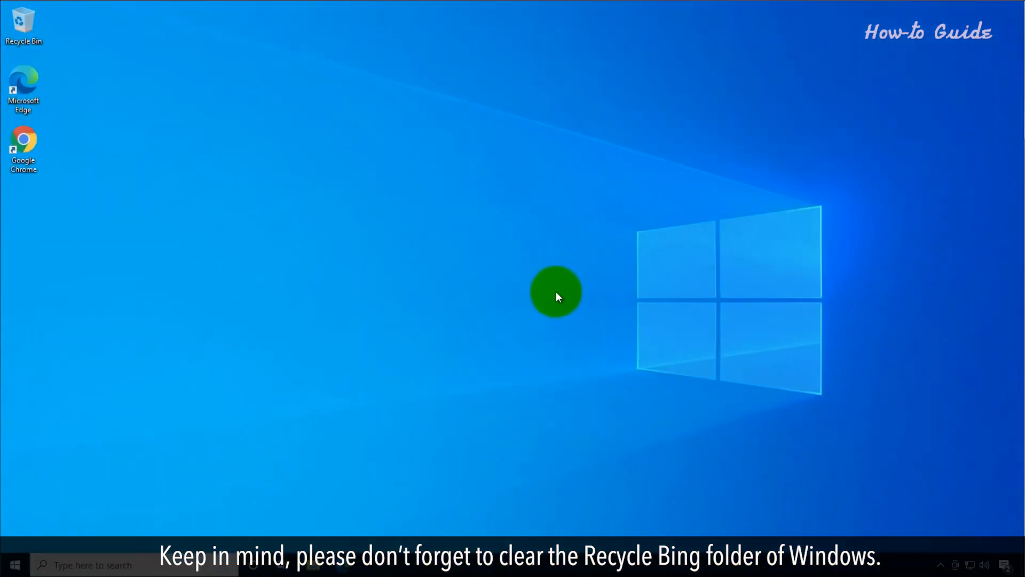